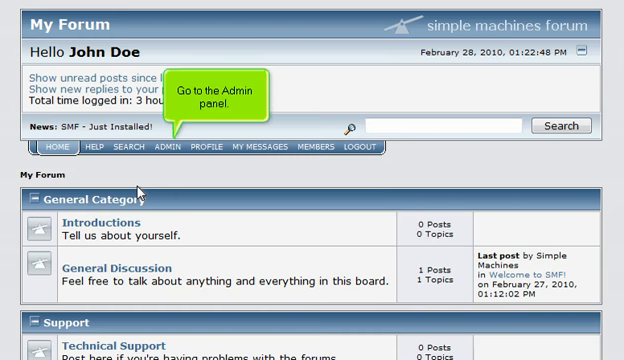
- Enter the Administration Center via ADMIN and bring the Members section with Registration into view
{"action": "left_click", "coordinate": [160, 148]}
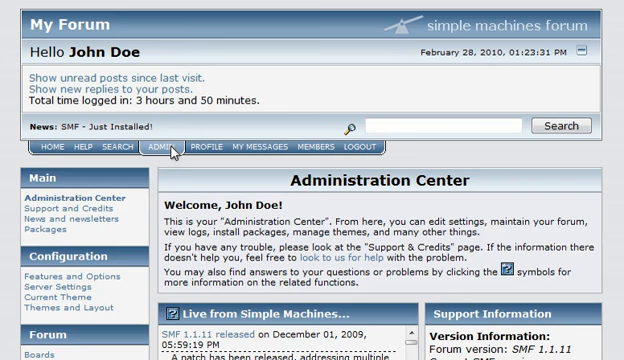
{"action": "scroll", "scroll_direction": "down", "scroll_amount": 3}
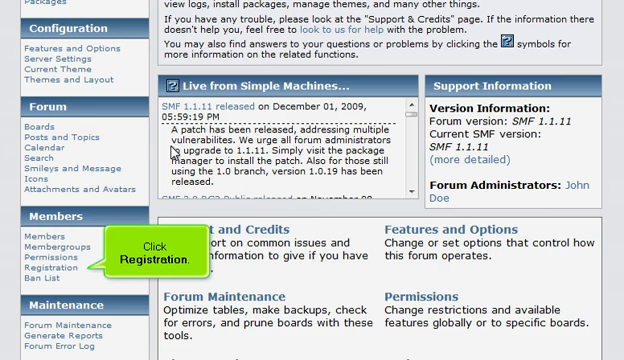